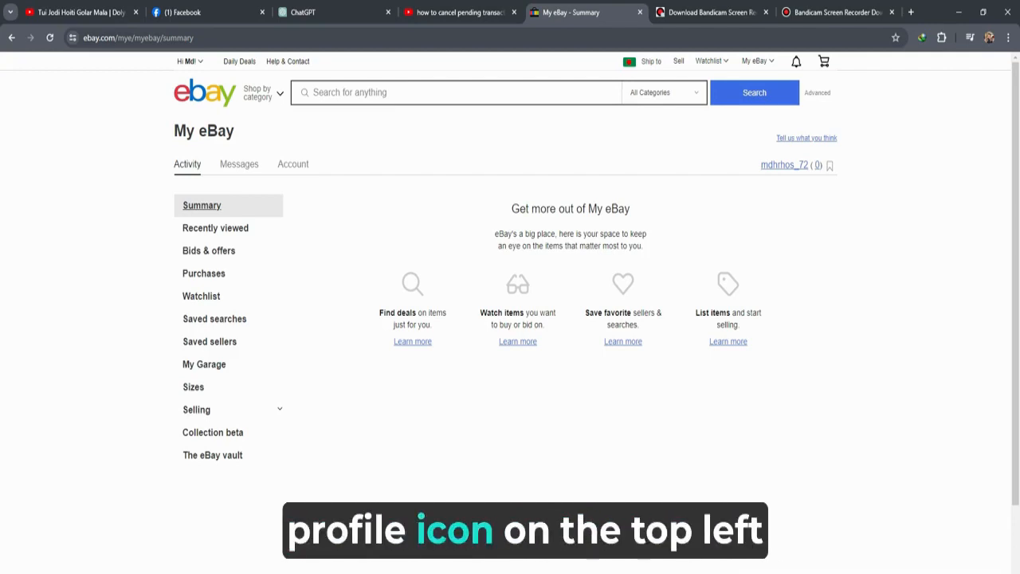
Open the Account tab of My eBay to view personal info, payment and selling settings
{"action": "left_click", "coordinate": [292, 164]}
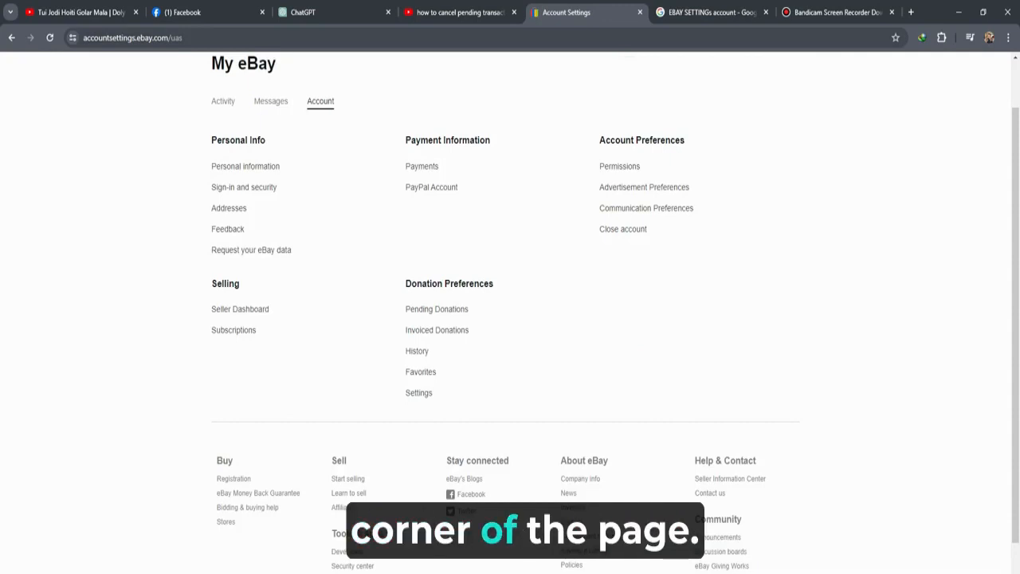